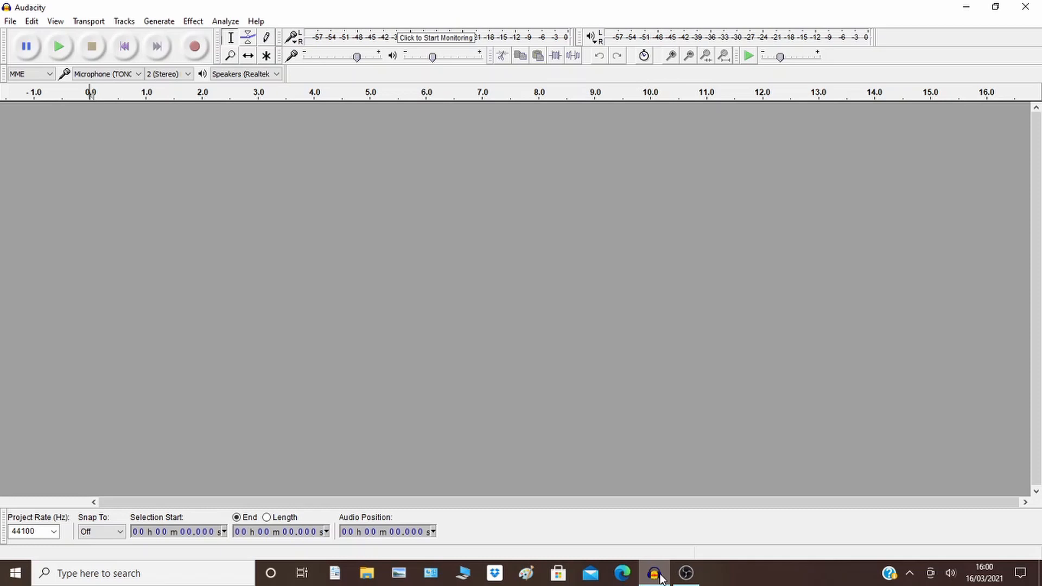
{"action": "mouse_move", "coordinate": [623, 573]}
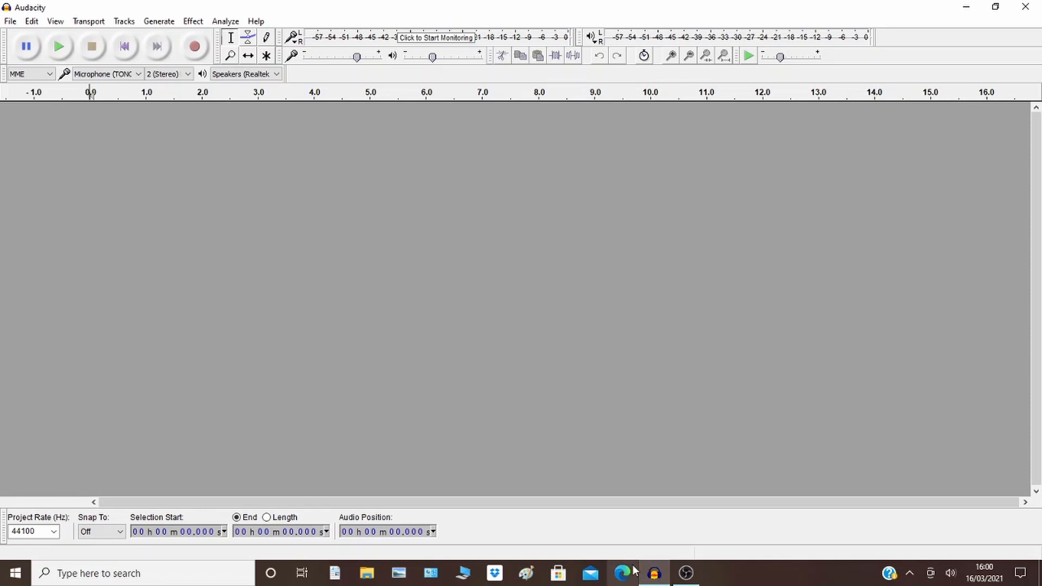
Import the Go Get 'Em Tiger - The Whole Other MP3 as a stereo track.
{"action": "left_click", "coordinate": [10, 21]}
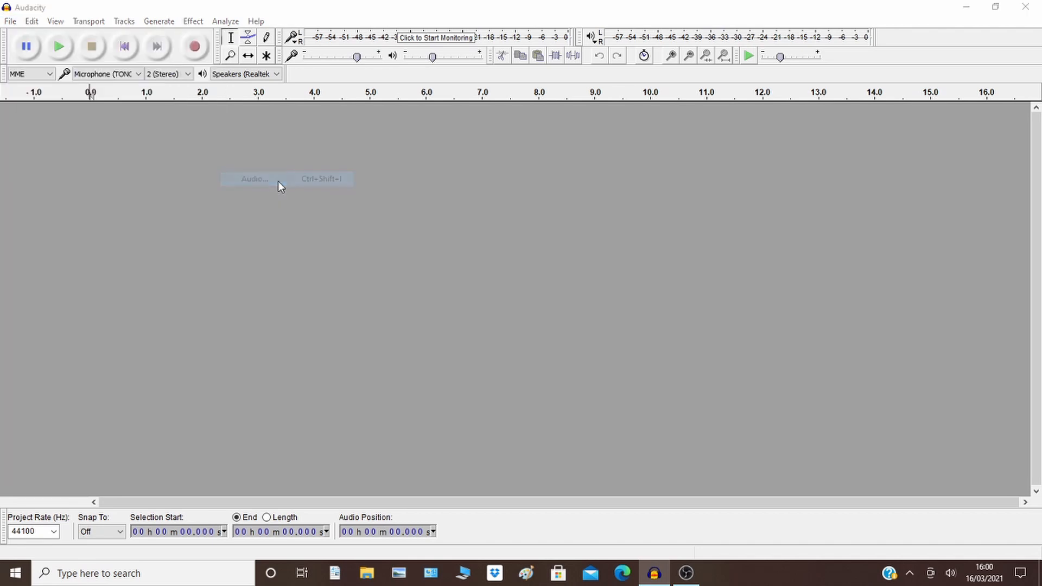
{"action": "left_click", "coordinate": [254, 179]}
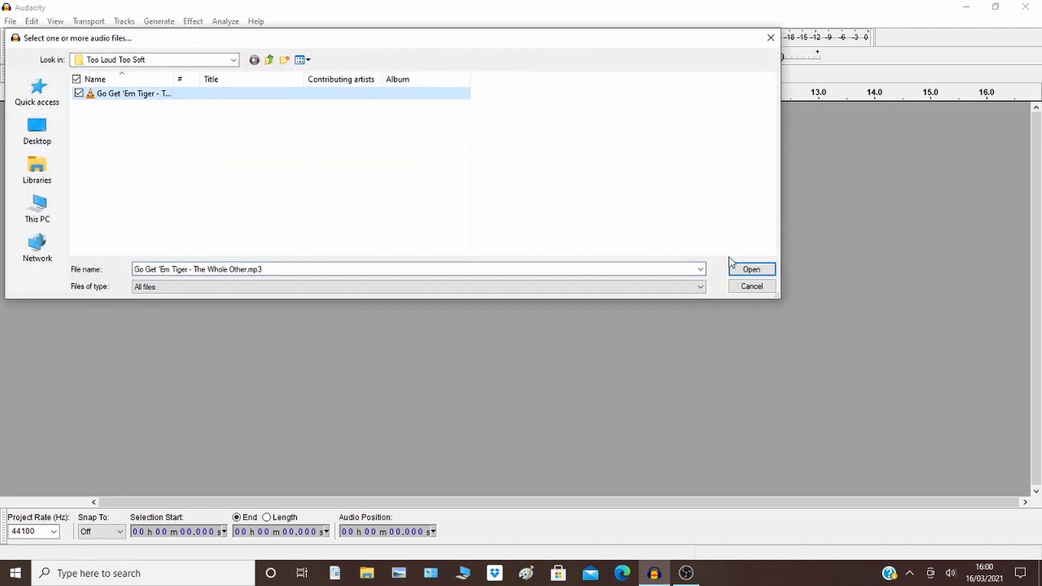
{"action": "left_click", "coordinate": [752, 269]}
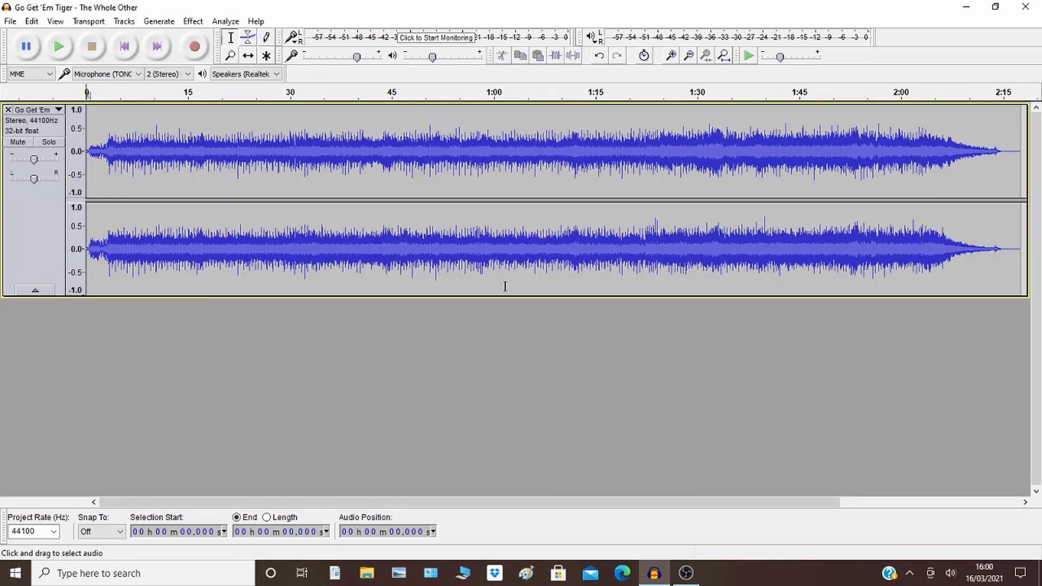
{"action": "mouse_move", "coordinate": [57, 47]}
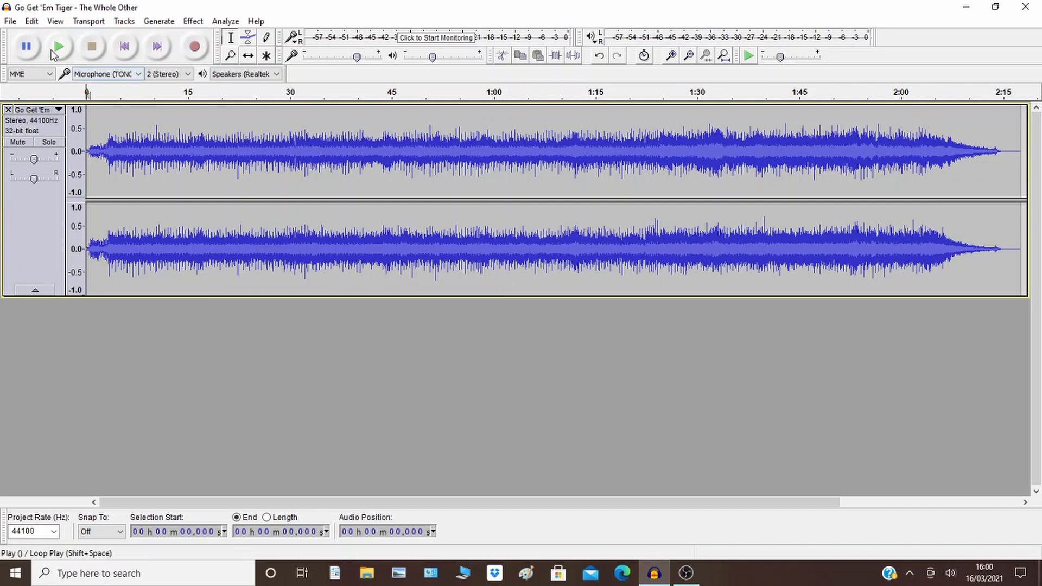
{"action": "left_click", "coordinate": [59, 45]}
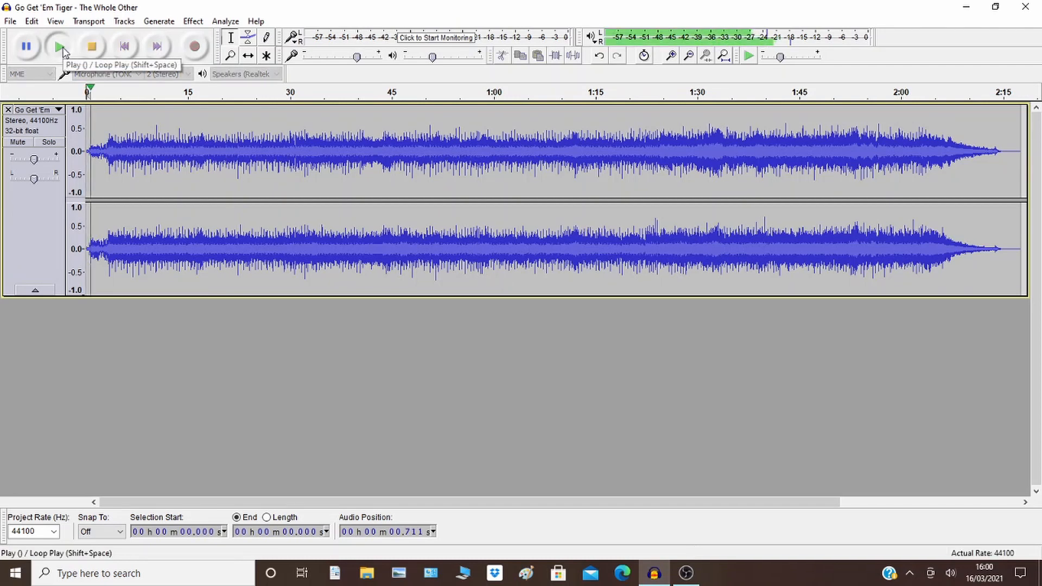
{"action": "left_click", "coordinate": [61, 45]}
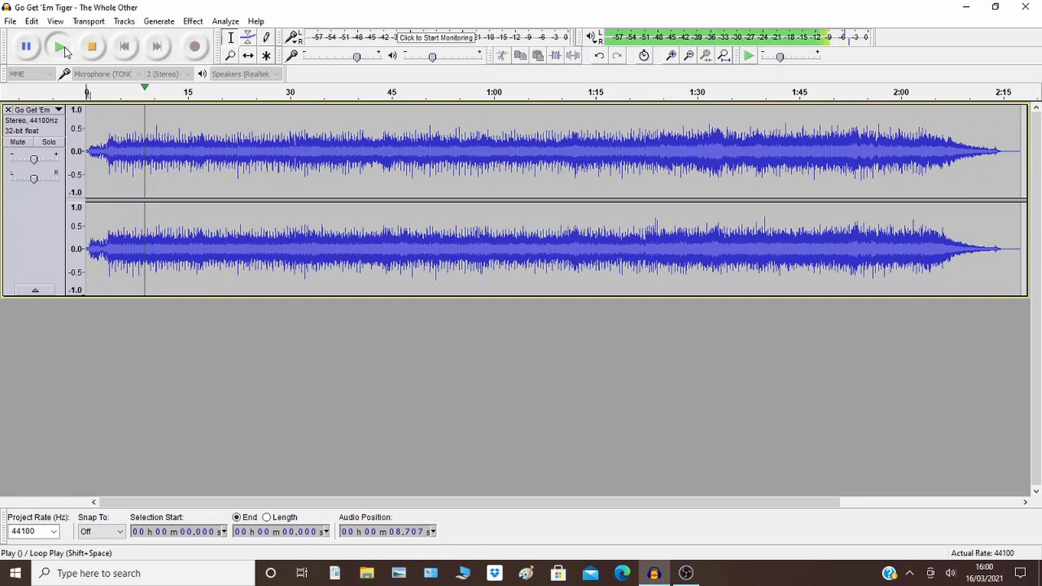
{"action": "left_click", "coordinate": [91, 46]}
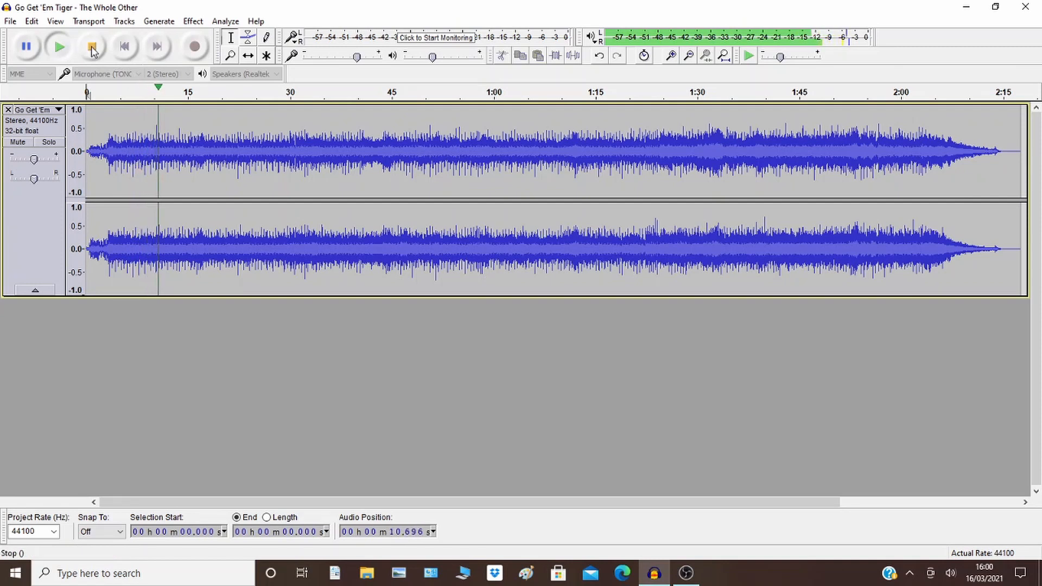
{"action": "left_click", "coordinate": [91, 46]}
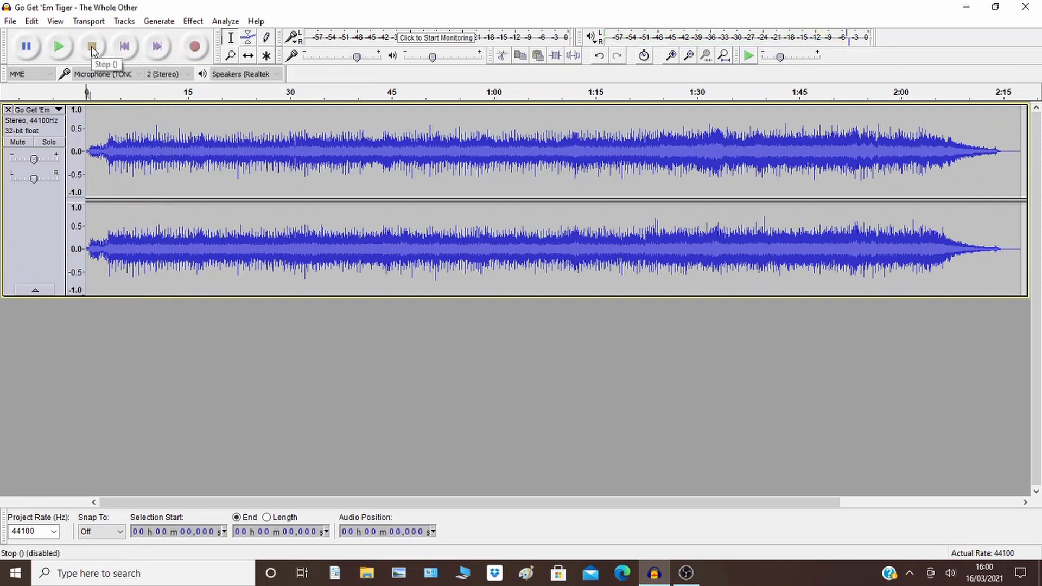
{"action": "left_click", "coordinate": [57, 46]}
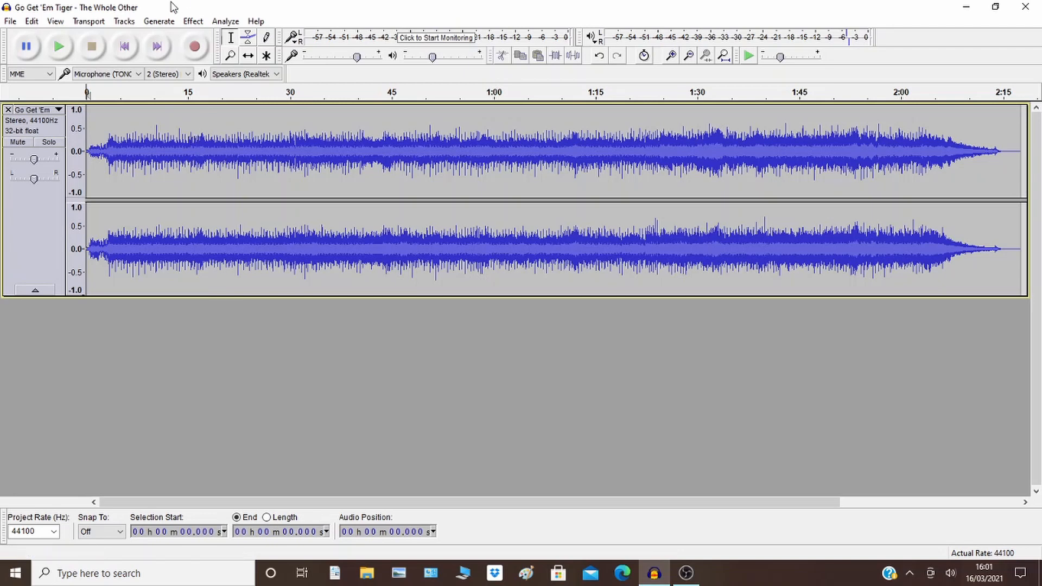
Amplify the whole selected track by 1.4 dB, raising its peak to about -1.8 dB.
{"action": "left_click", "coordinate": [193, 20]}
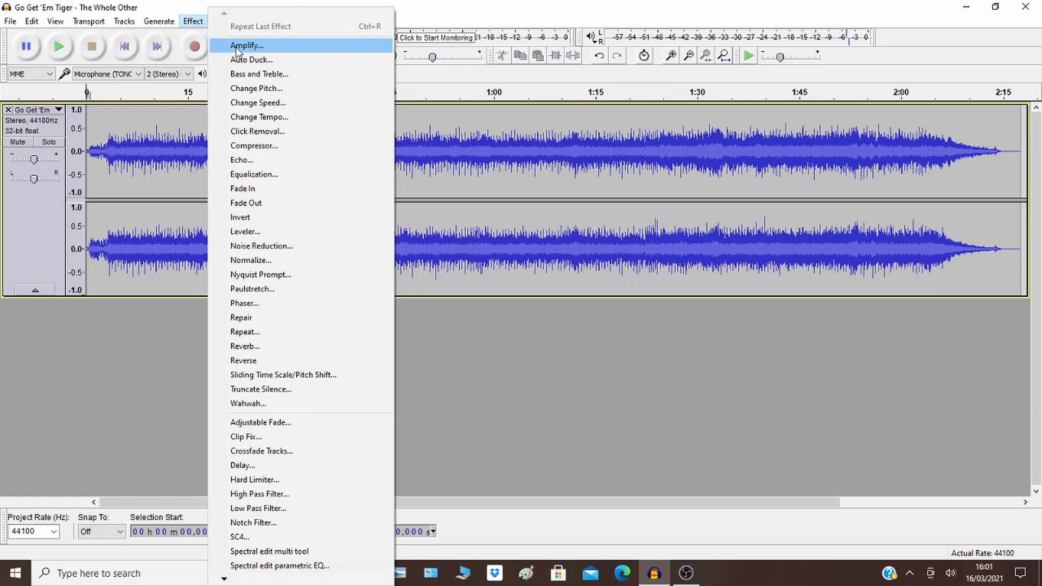
{"action": "left_click", "coordinate": [247, 46]}
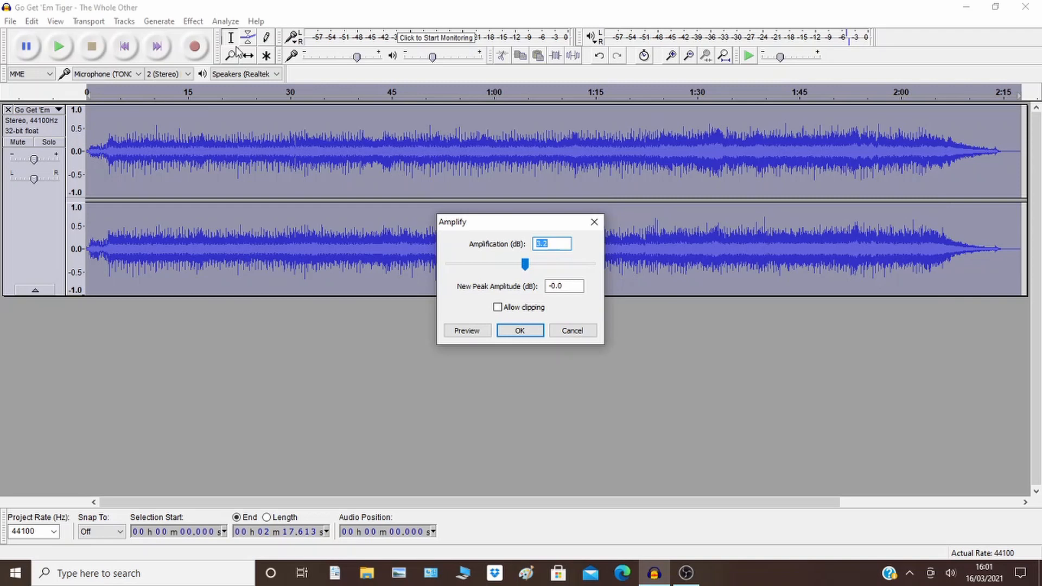
{"action": "mouse_move", "coordinate": [543, 277]}
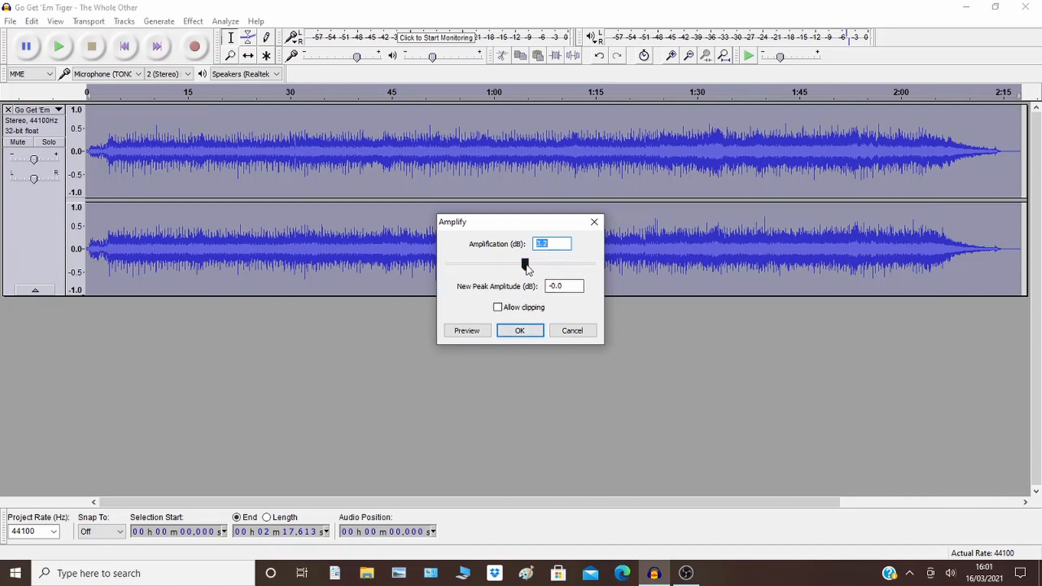
{"action": "left_click_drag", "start_coordinate": [523, 263], "coordinate": [531, 263]}
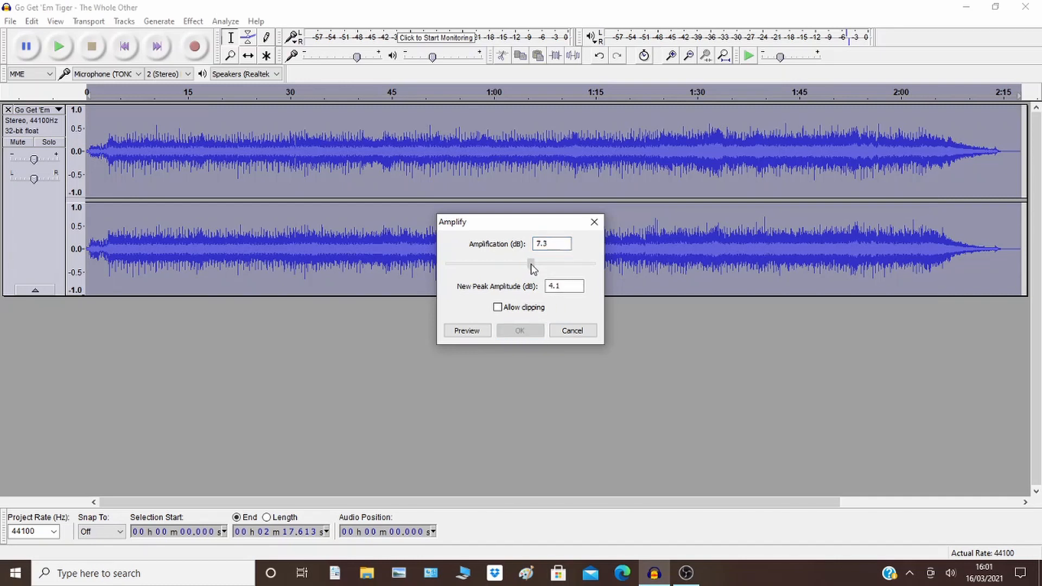
{"action": "left_click_drag", "start_coordinate": [532, 262], "coordinate": [520, 261]}
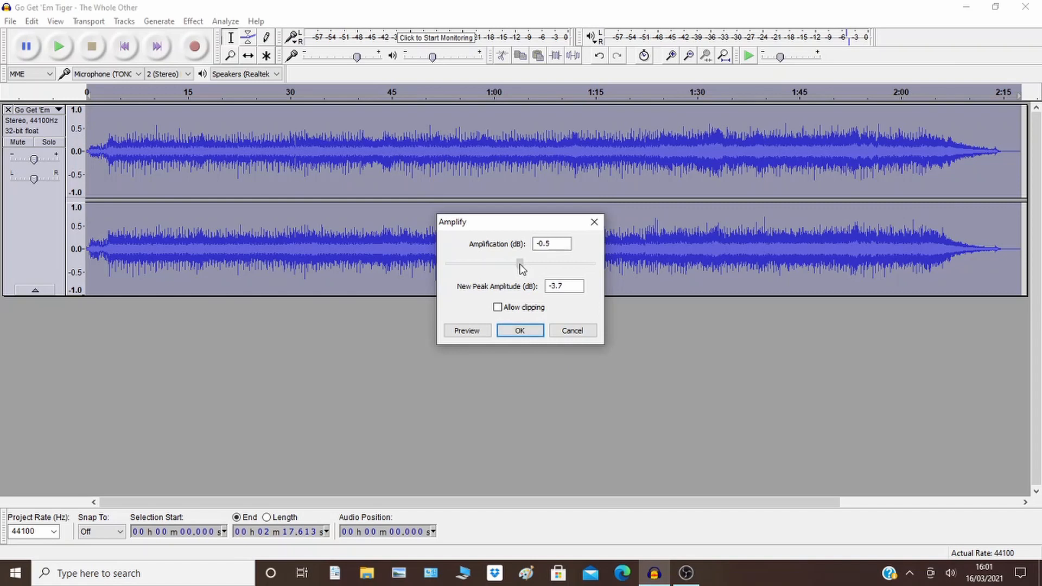
{"action": "left_click_drag", "start_coordinate": [520, 261], "coordinate": [527, 260]}
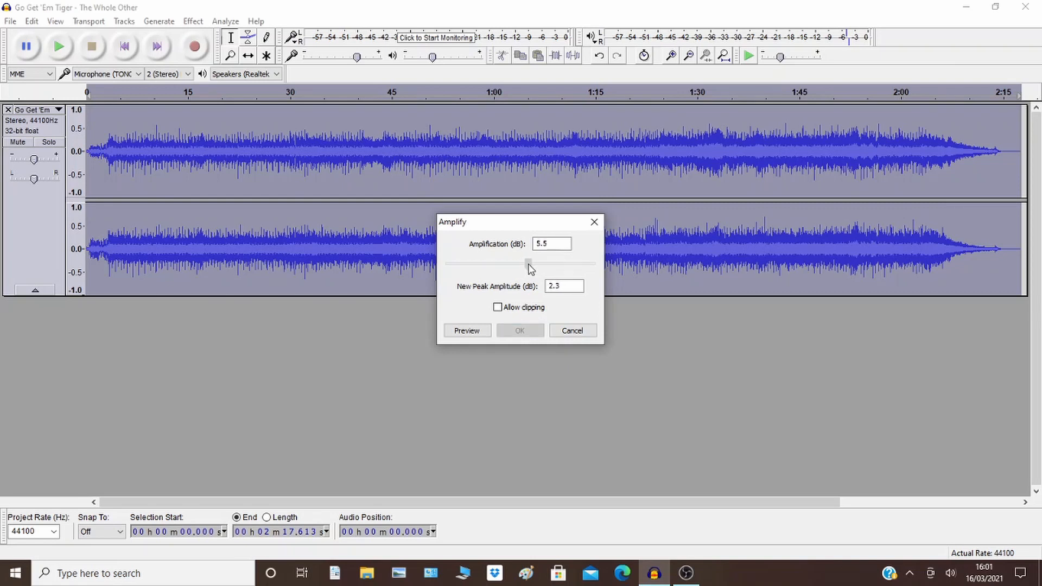
{"action": "left_click_drag", "start_coordinate": [529, 262], "coordinate": [520, 266]}
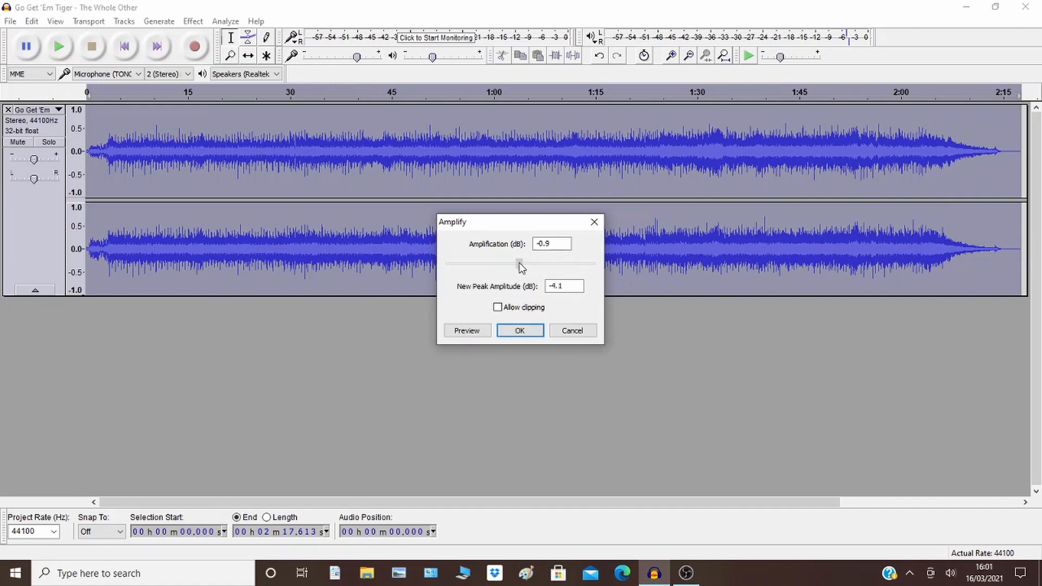
{"action": "left_click_drag", "start_coordinate": [520, 263], "coordinate": [530, 263]}
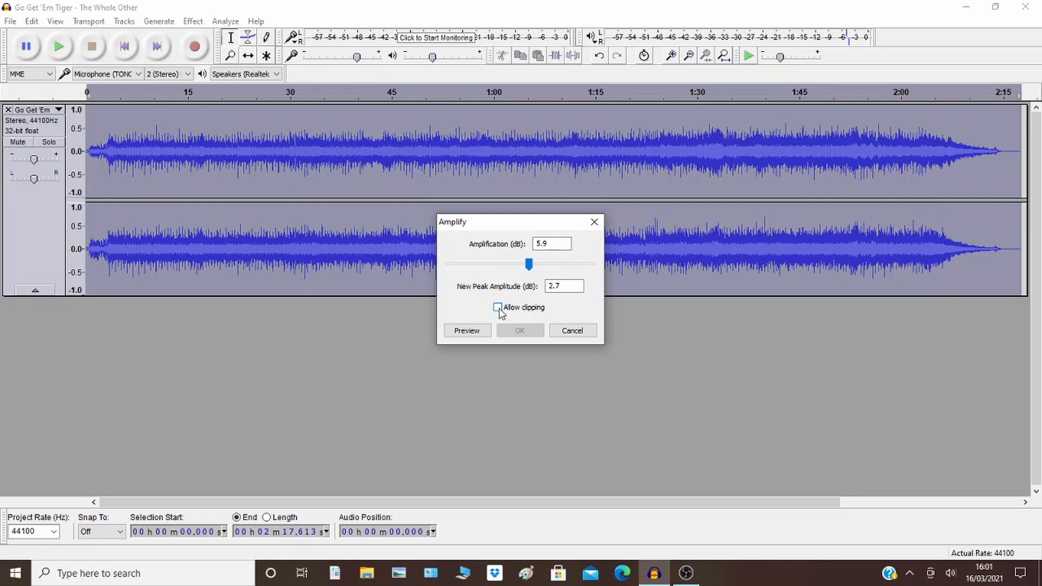
{"action": "mouse_move", "coordinate": [502, 312]}
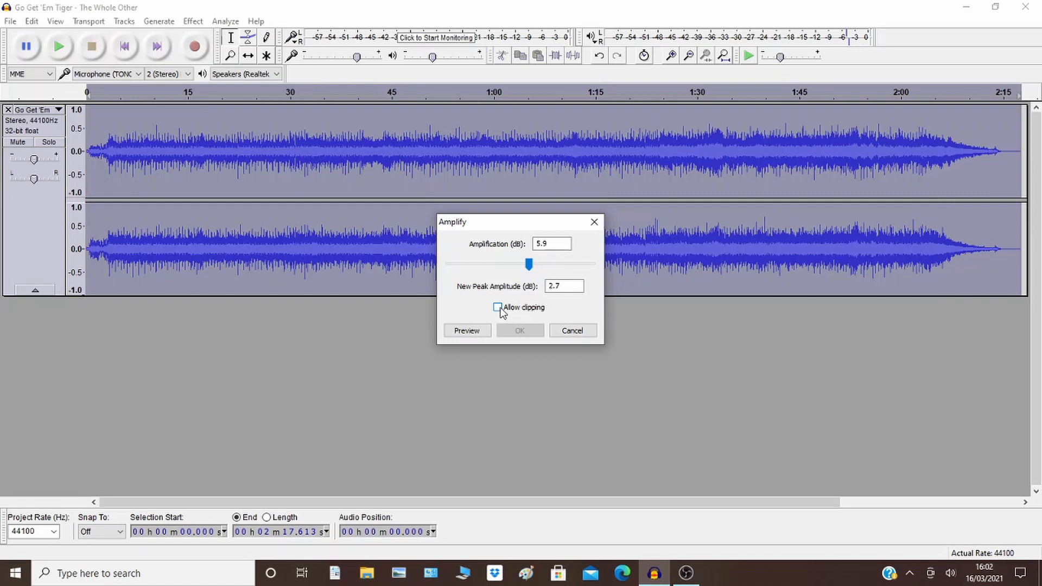
{"action": "left_click_drag", "start_coordinate": [529, 265], "coordinate": [525, 265]}
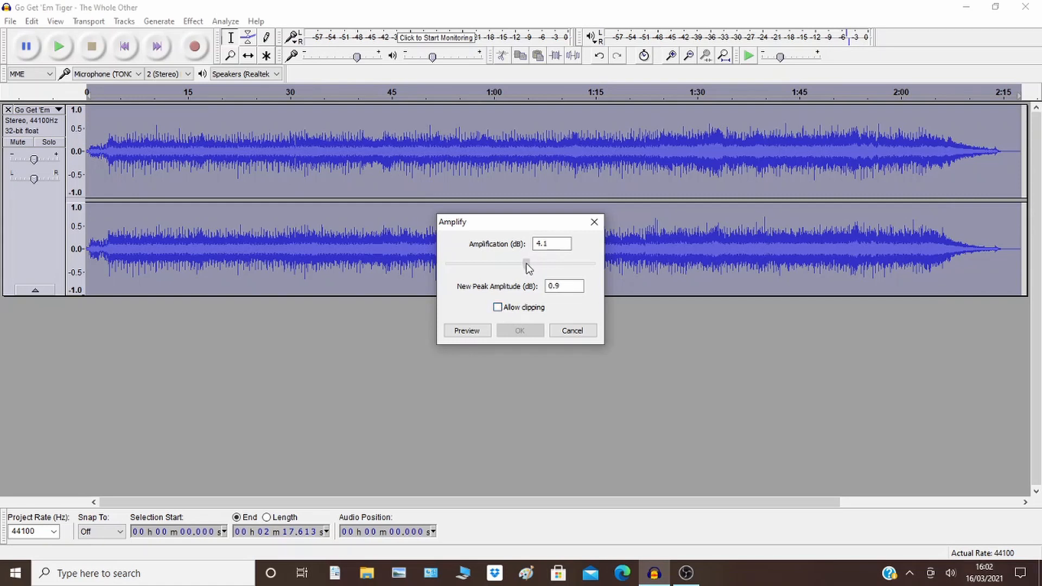
{"action": "left_click_drag", "start_coordinate": [526, 264], "coordinate": [522, 265]}
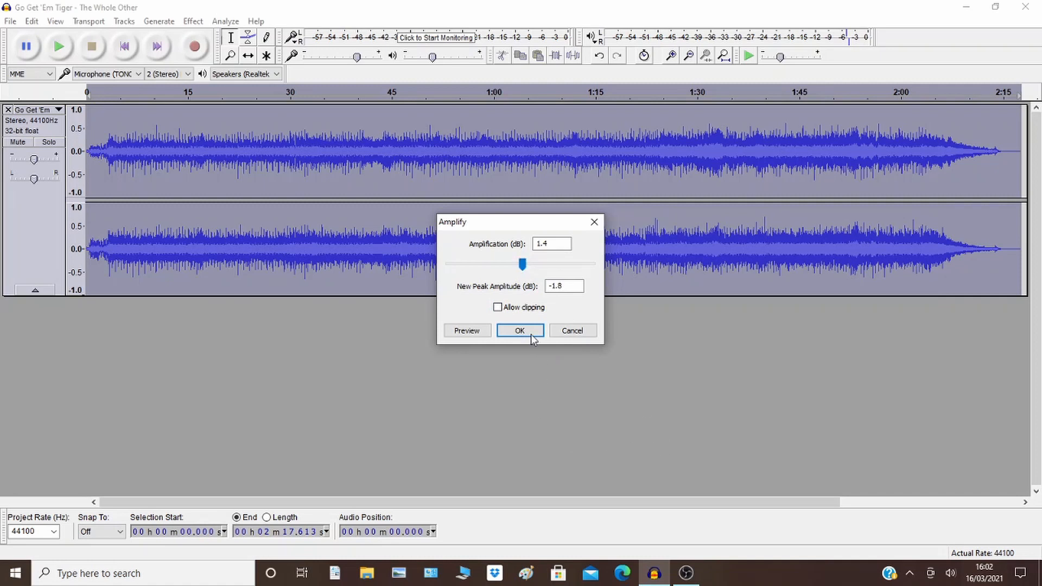
{"action": "left_click", "coordinate": [520, 330]}
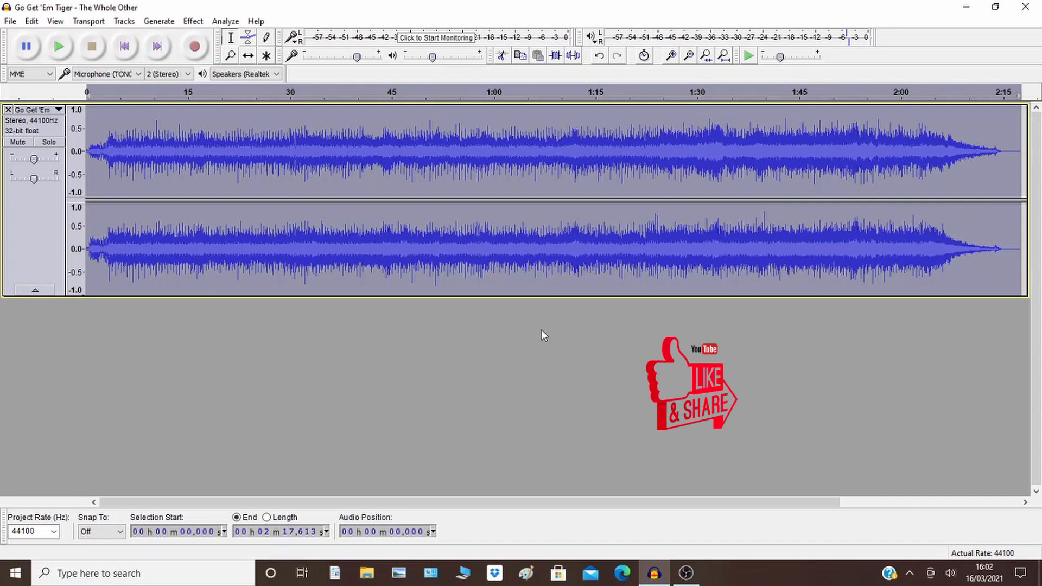
{"action": "mouse_move", "coordinate": [59, 46]}
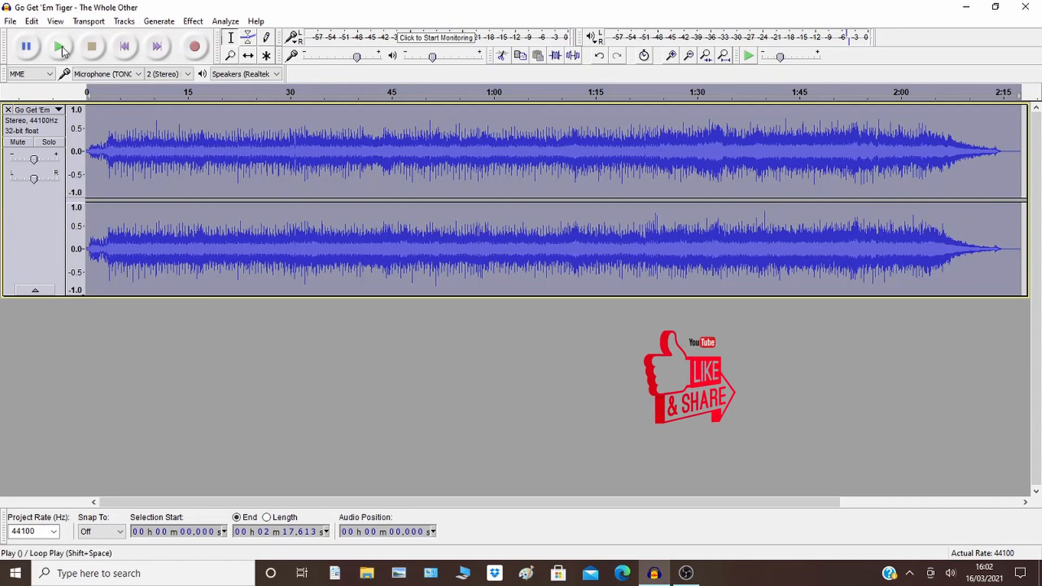
{"action": "left_click", "coordinate": [61, 46]}
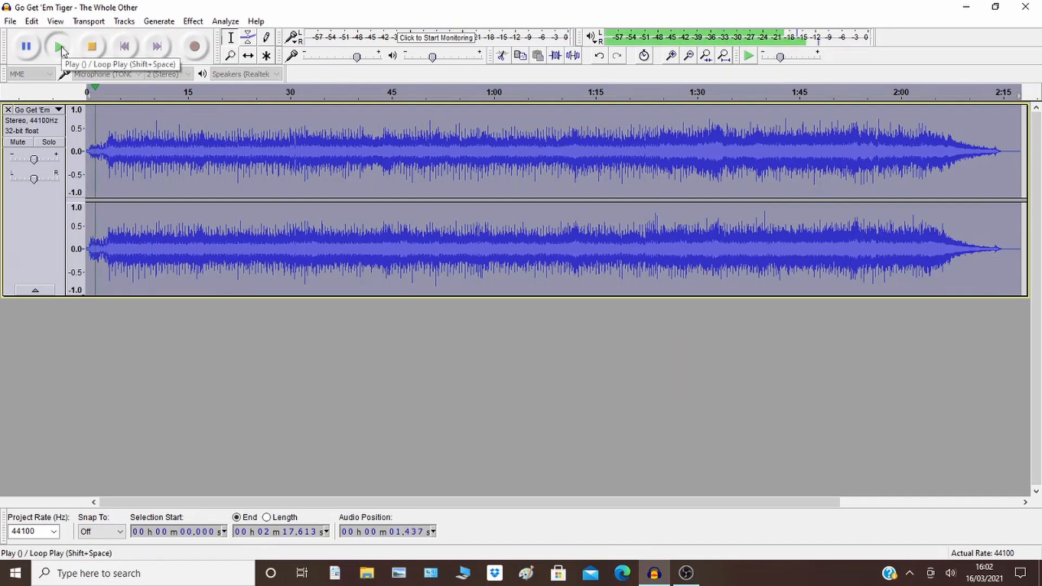
{"action": "left_click", "coordinate": [60, 45]}
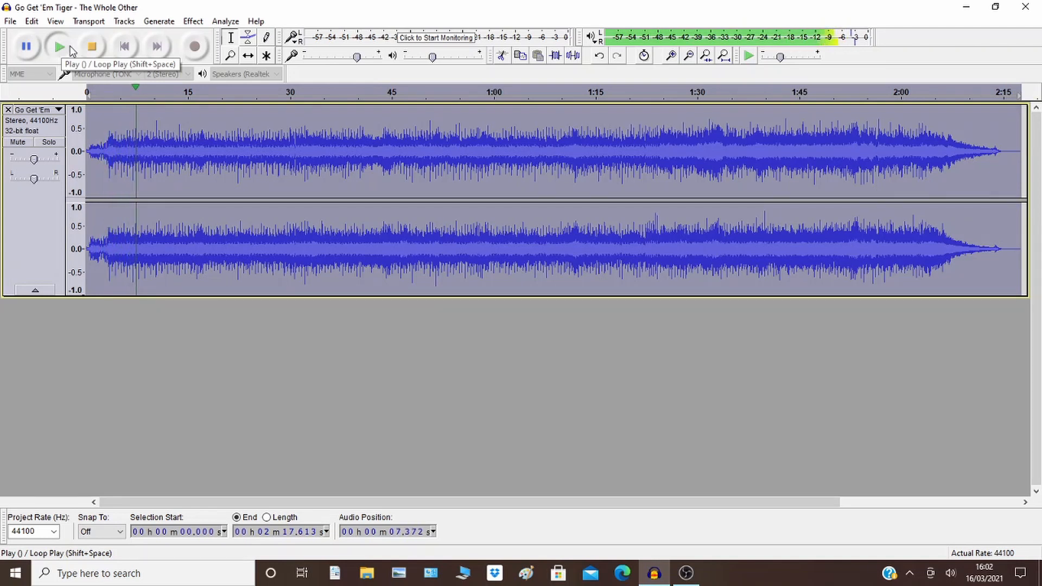
{"action": "left_click", "coordinate": [91, 46]}
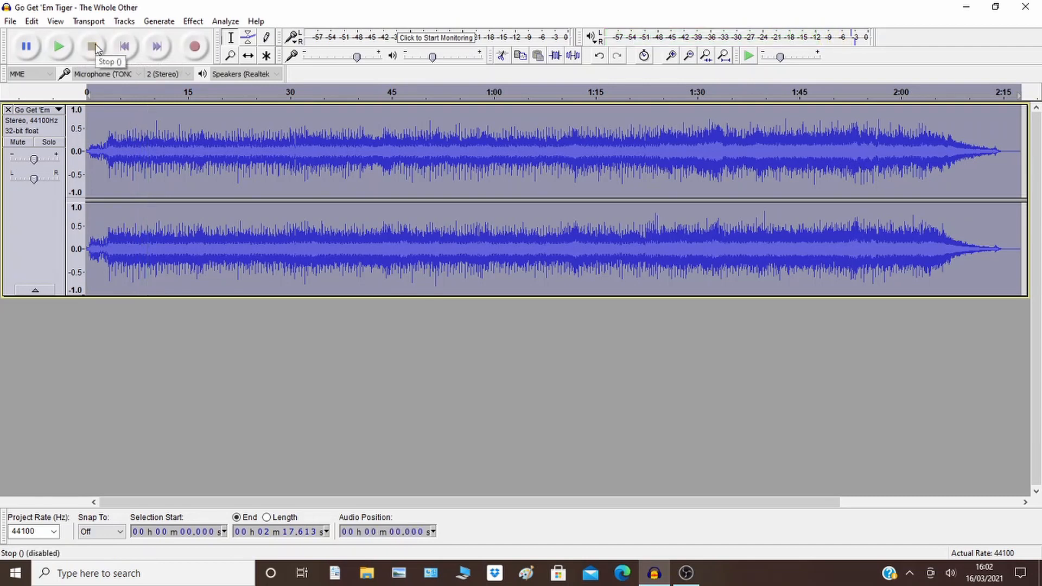
Amplify the track by 21.8 dB with clipping allowed, then play back the red-clipped result.
{"action": "left_click", "coordinate": [193, 21]}
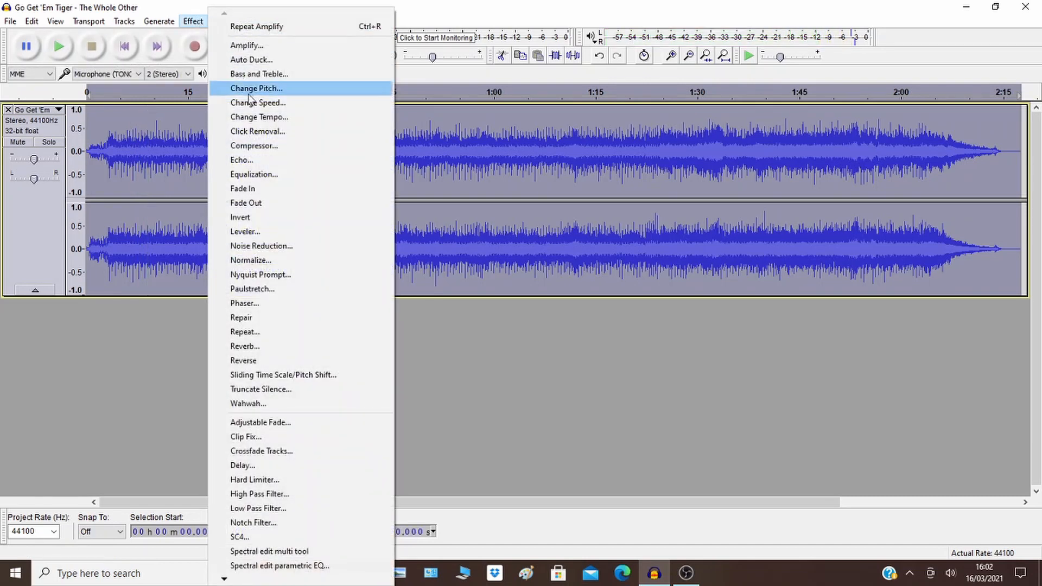
{"action": "left_click", "coordinate": [246, 45]}
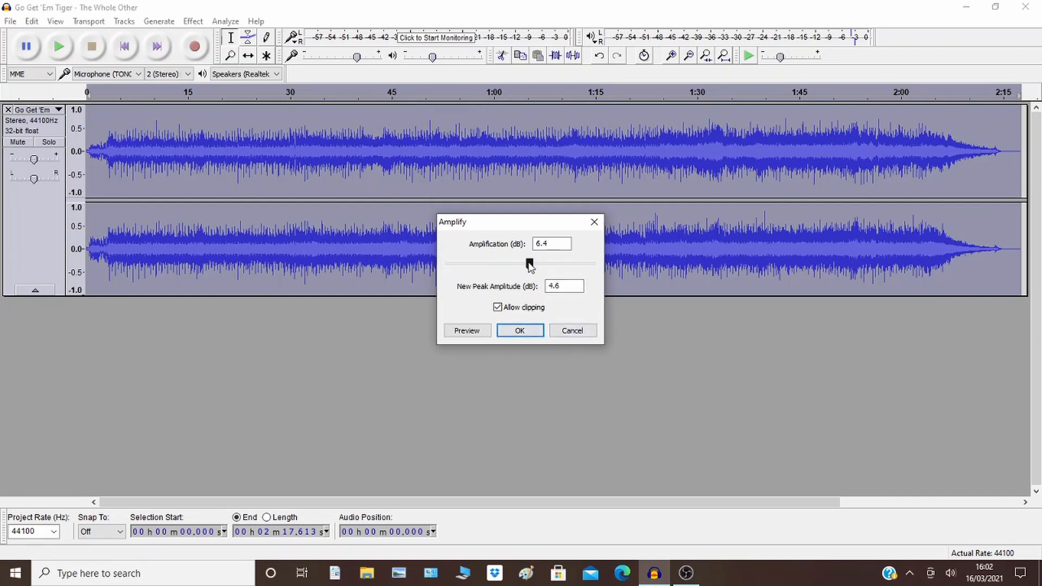
{"action": "left_click_drag", "start_coordinate": [528, 264], "coordinate": [551, 263]}
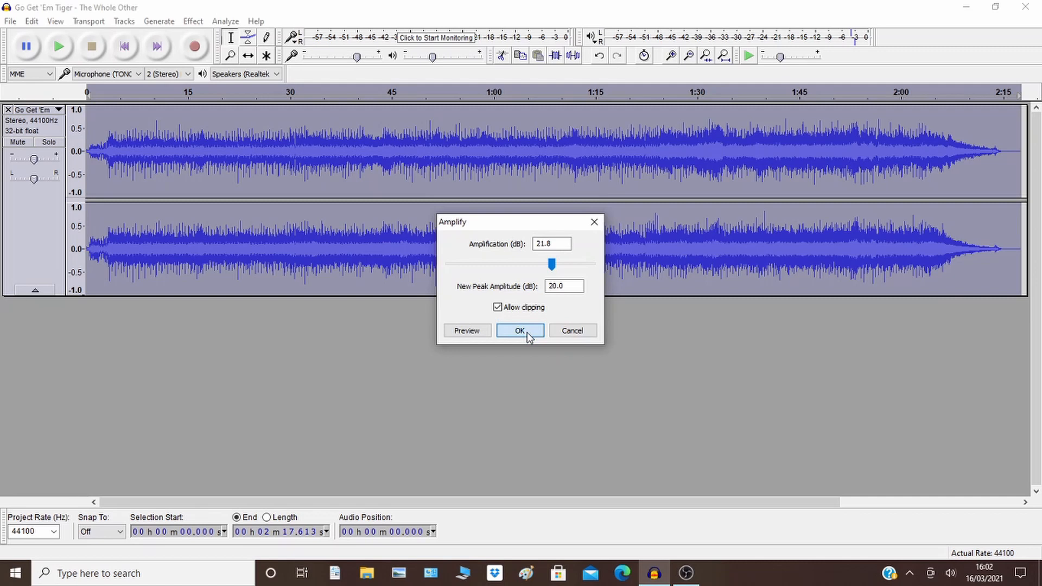
{"action": "left_click", "coordinate": [520, 330]}
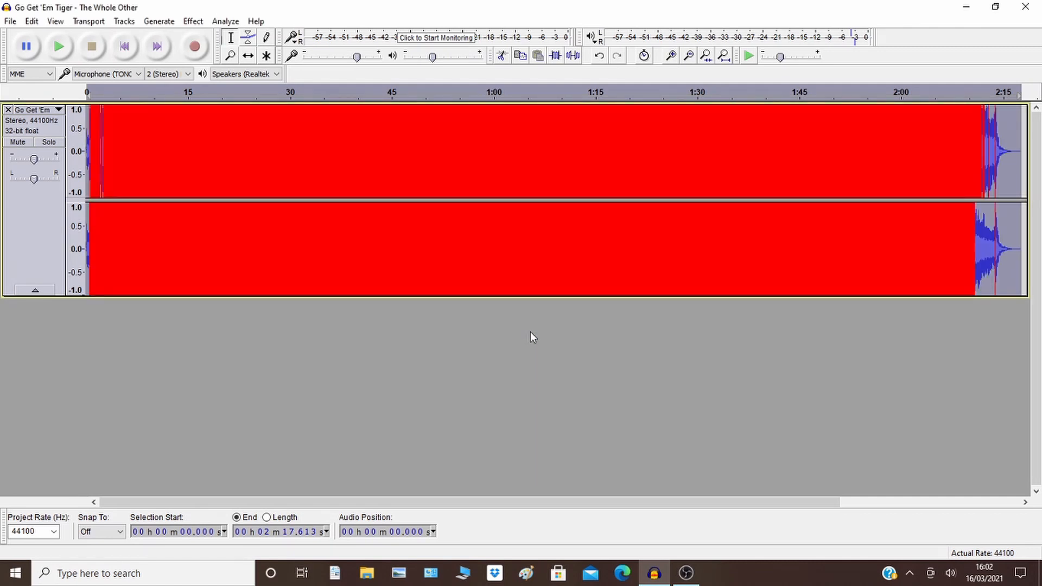
{"action": "left_click", "coordinate": [192, 21]}
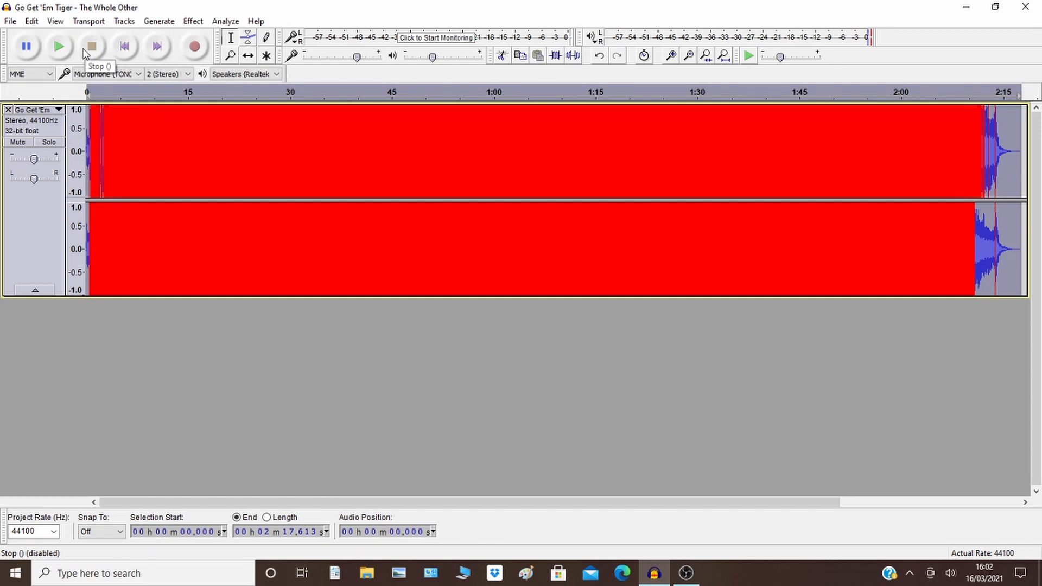
{"action": "left_click", "coordinate": [193, 20]}
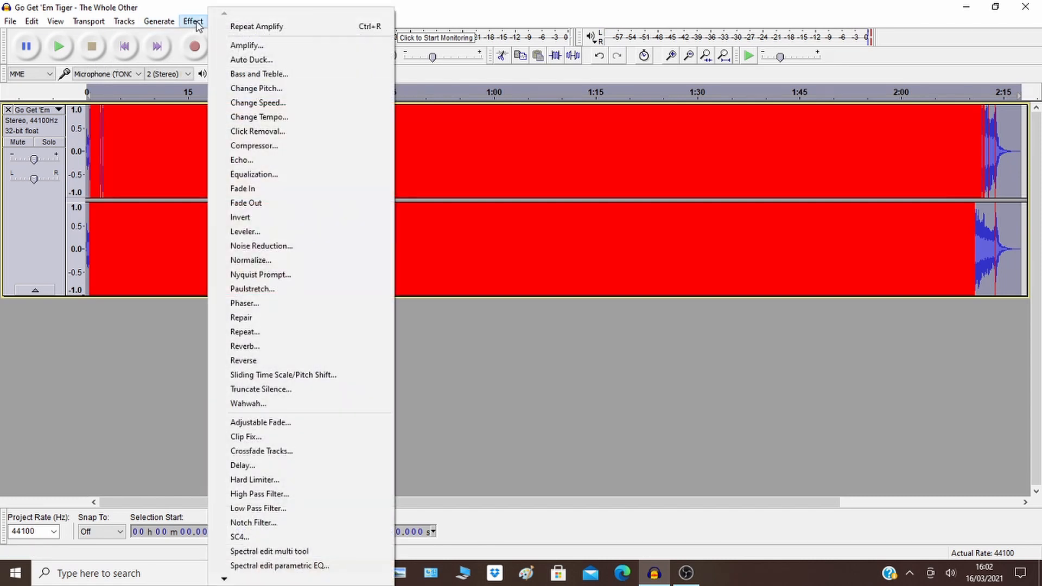
Turn the track down by -25.5 dB, then bring up Amplify again to boost it back into clipping.
{"action": "left_click", "coordinate": [246, 45]}
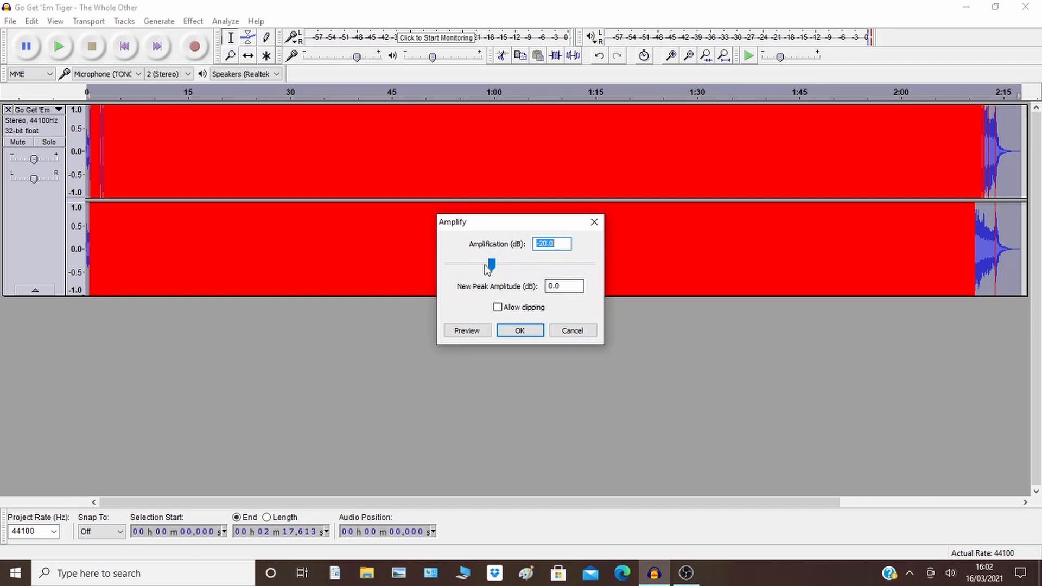
{"action": "left_click_drag", "start_coordinate": [491, 263], "coordinate": [483, 263]}
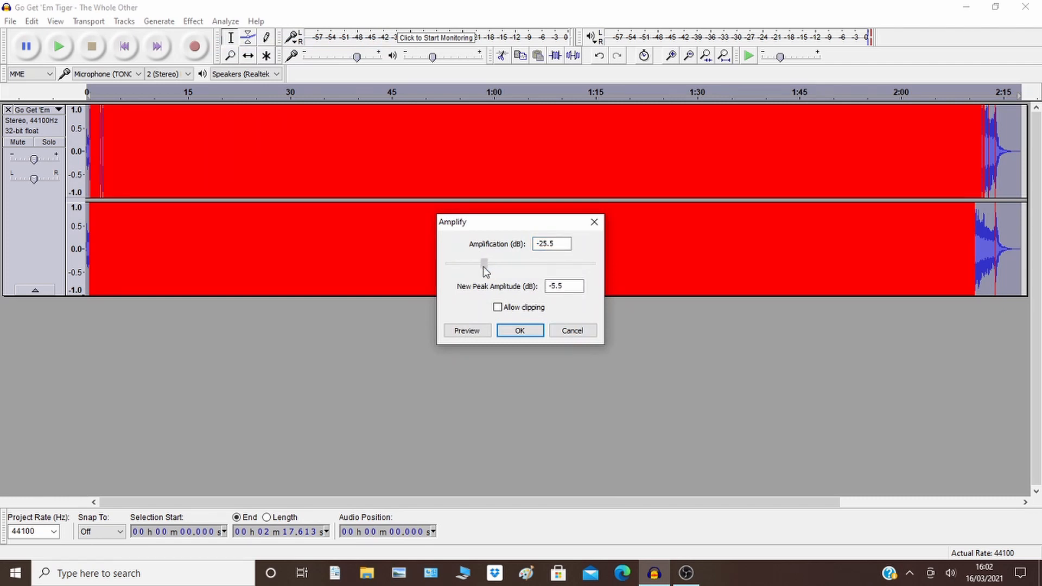
{"action": "left_click", "coordinate": [520, 330]}
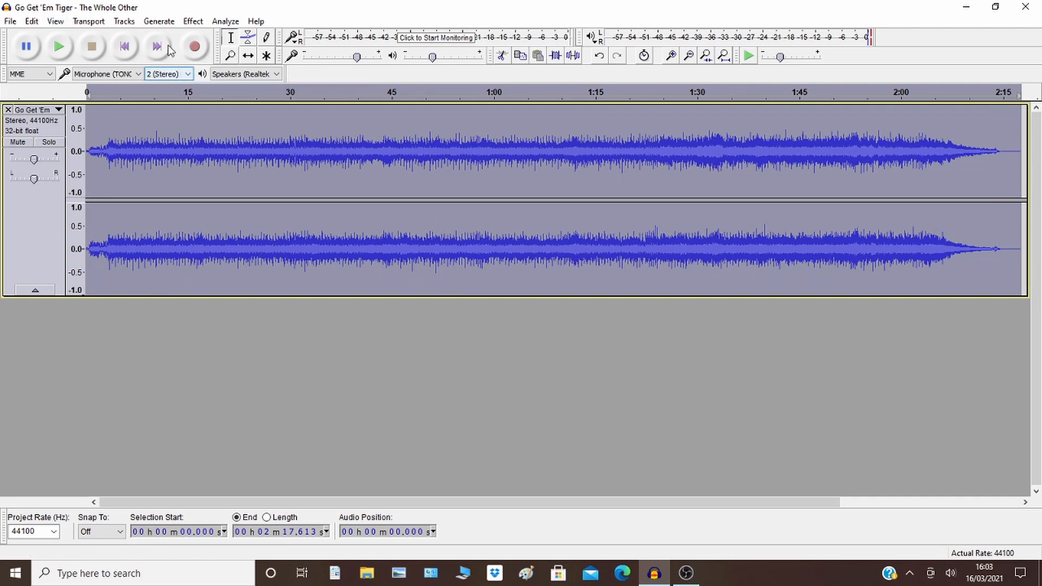
{"action": "left_click", "coordinate": [193, 21]}
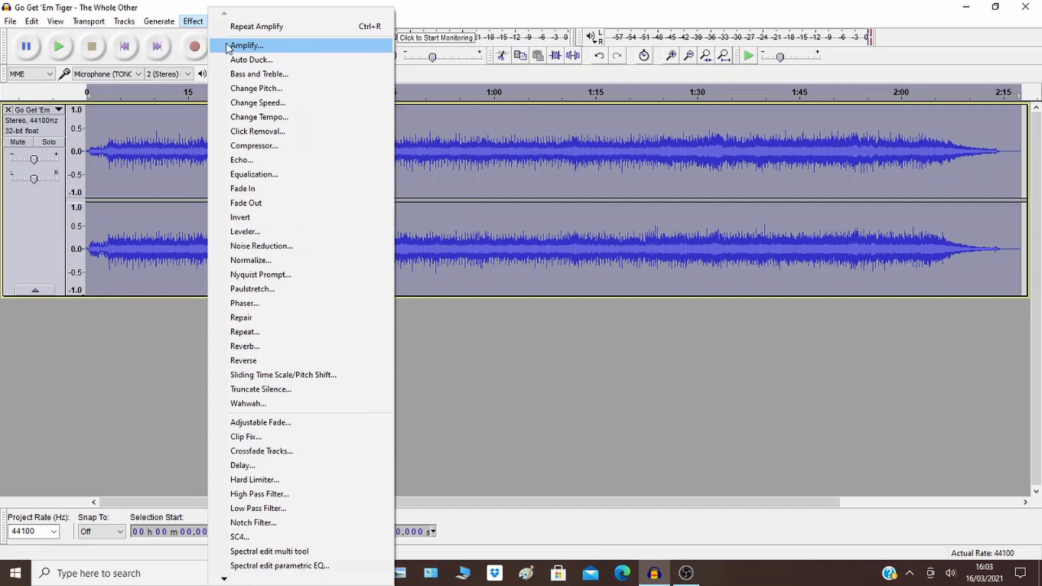
{"action": "left_click", "coordinate": [247, 46]}
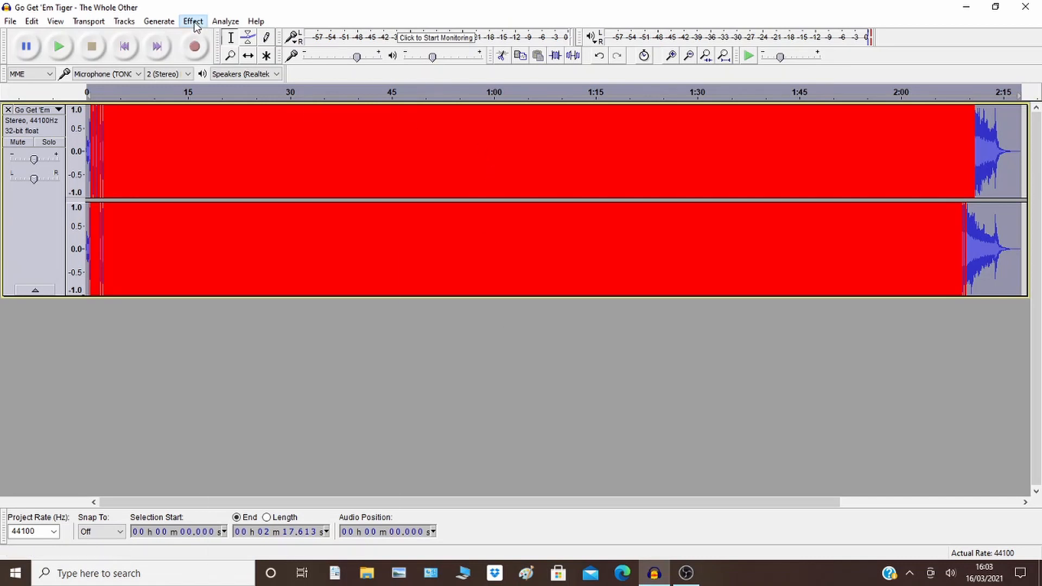
Normalize the track to a -1.0 dB peak with DC offset removal, clearing the clipping.
{"action": "left_click", "coordinate": [192, 21]}
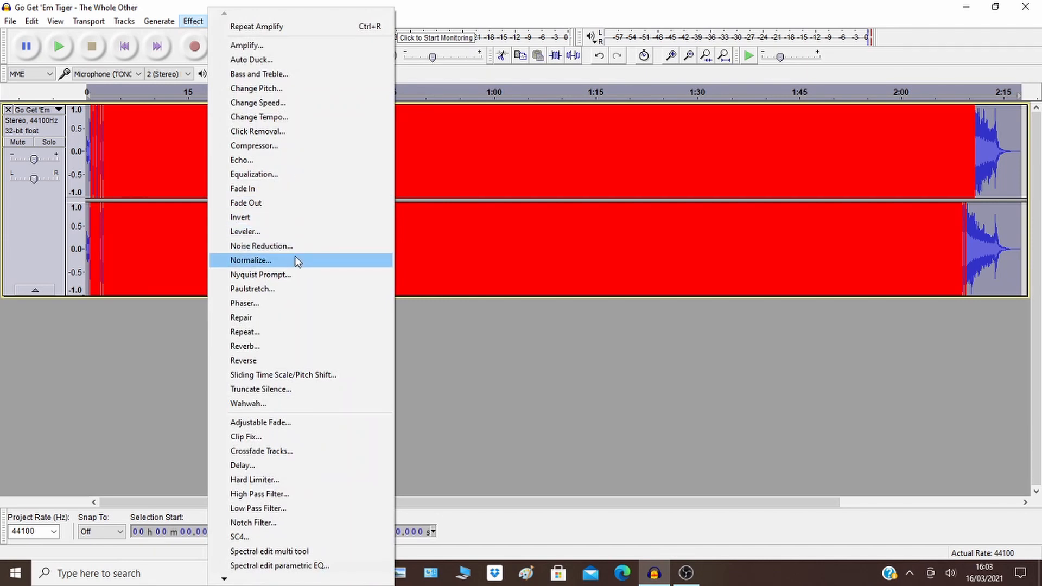
{"action": "left_click", "coordinate": [251, 259]}
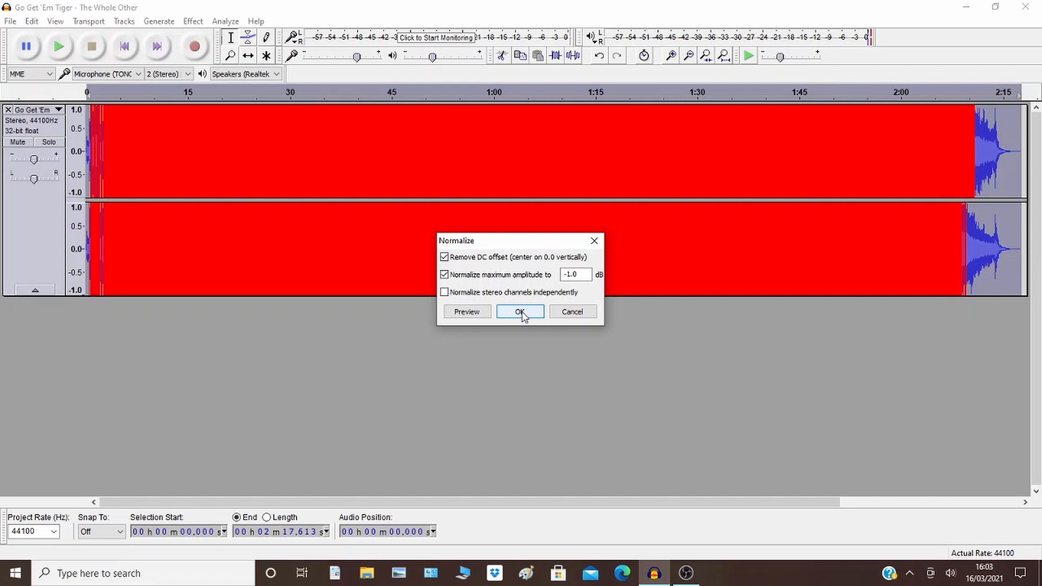
{"action": "left_click", "coordinate": [520, 312]}
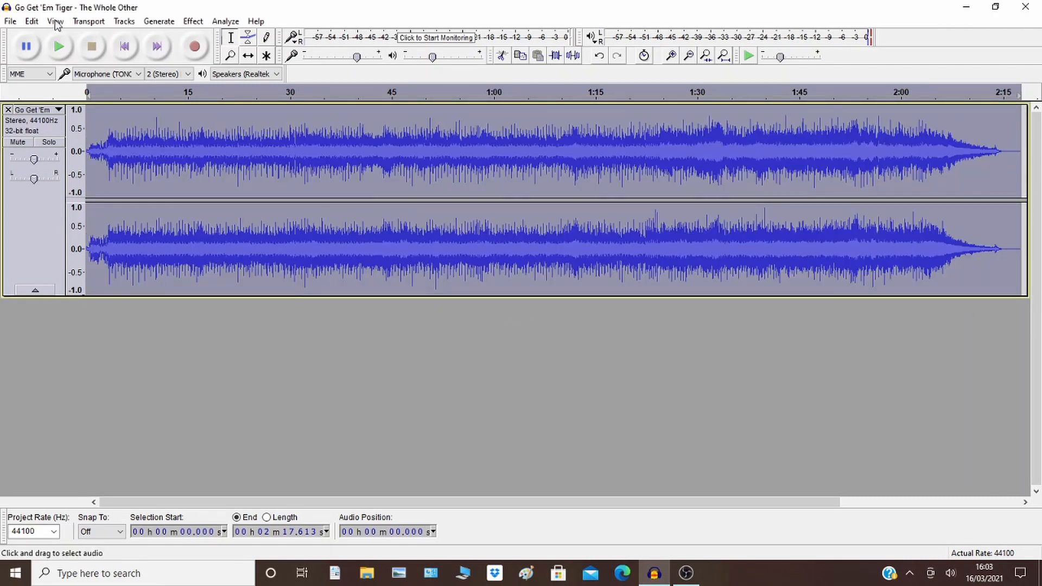
{"action": "left_click", "coordinate": [58, 46]}
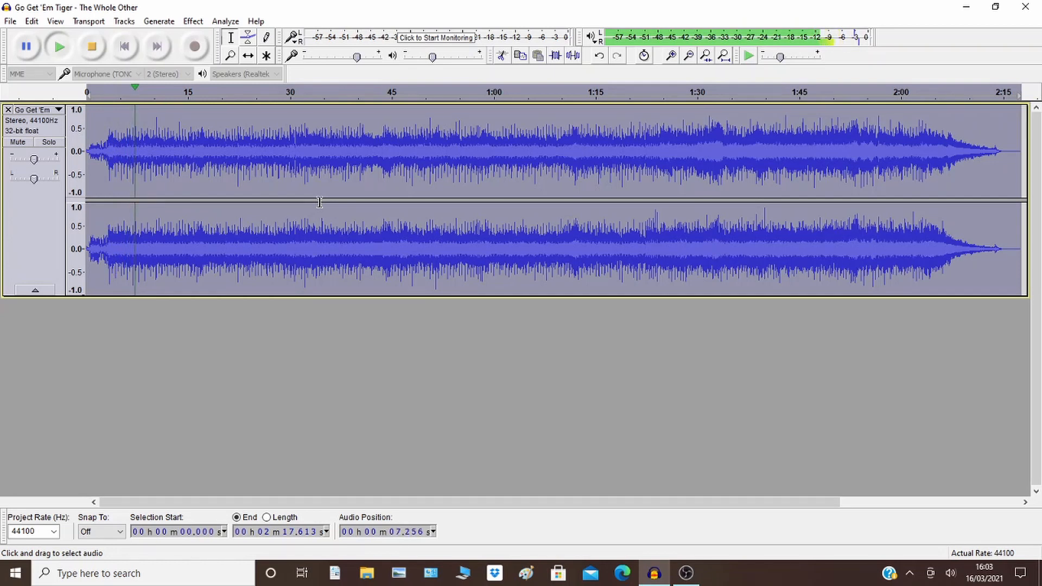
{"action": "left_click", "coordinate": [91, 45]}
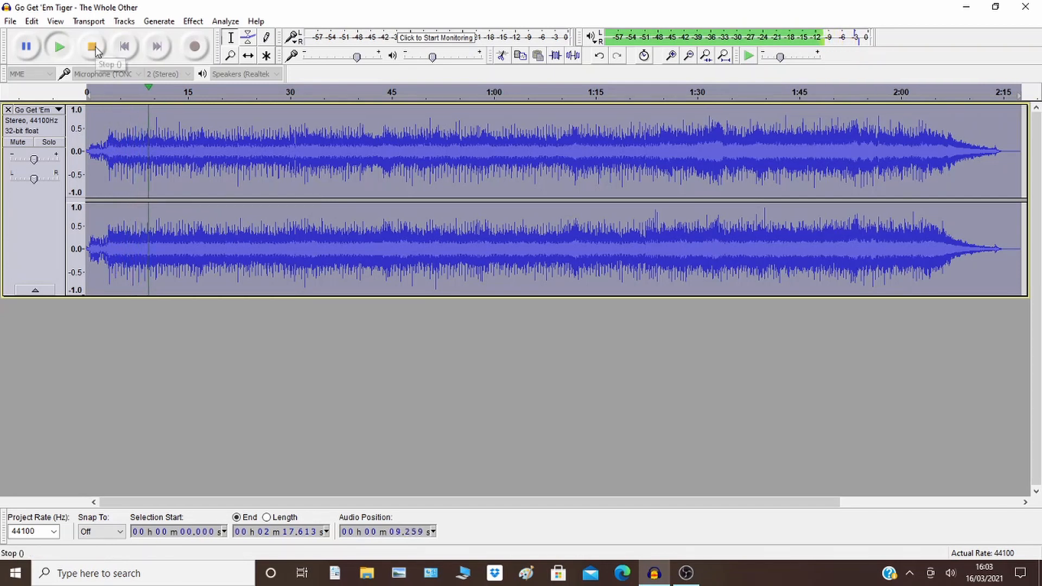
{"action": "left_click", "coordinate": [93, 46]}
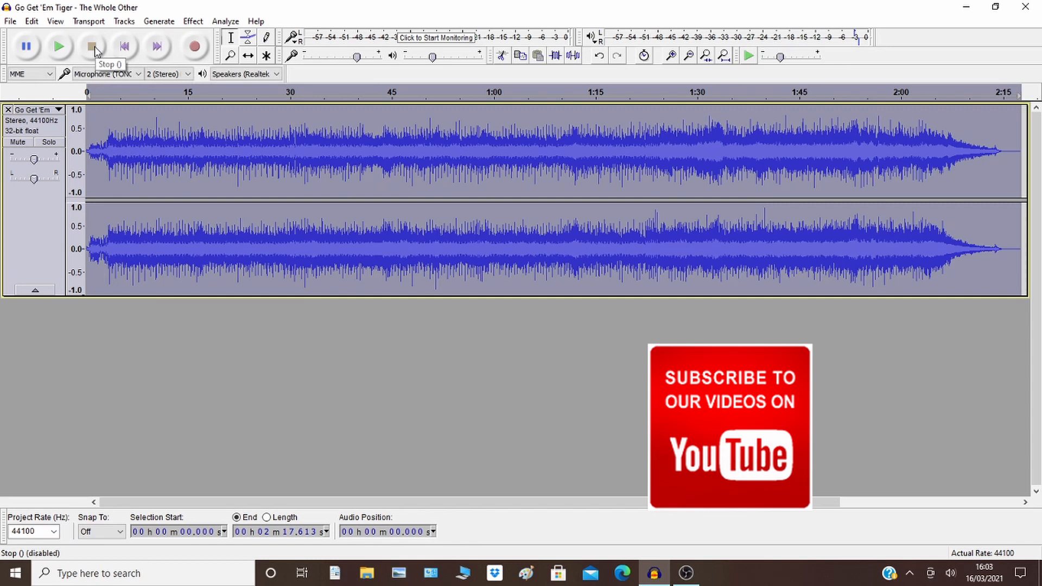